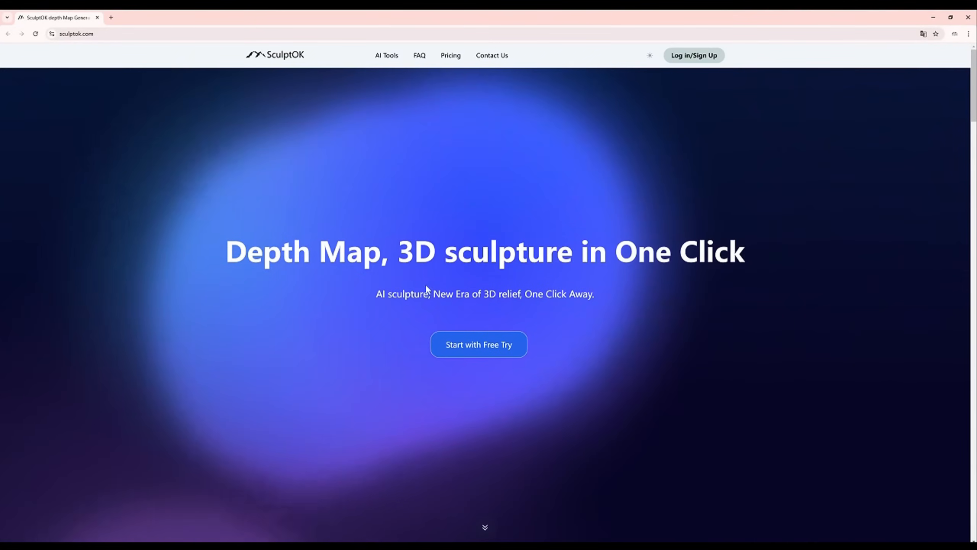
Start the free depth map generator and apply HD Restoration to the Santa-with-mug picture.
click(479, 344)
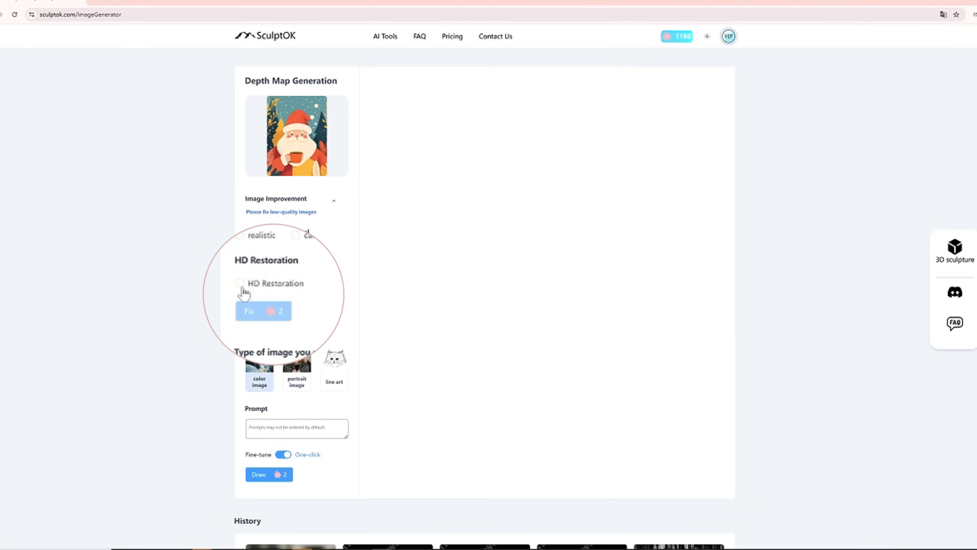
click(239, 283)
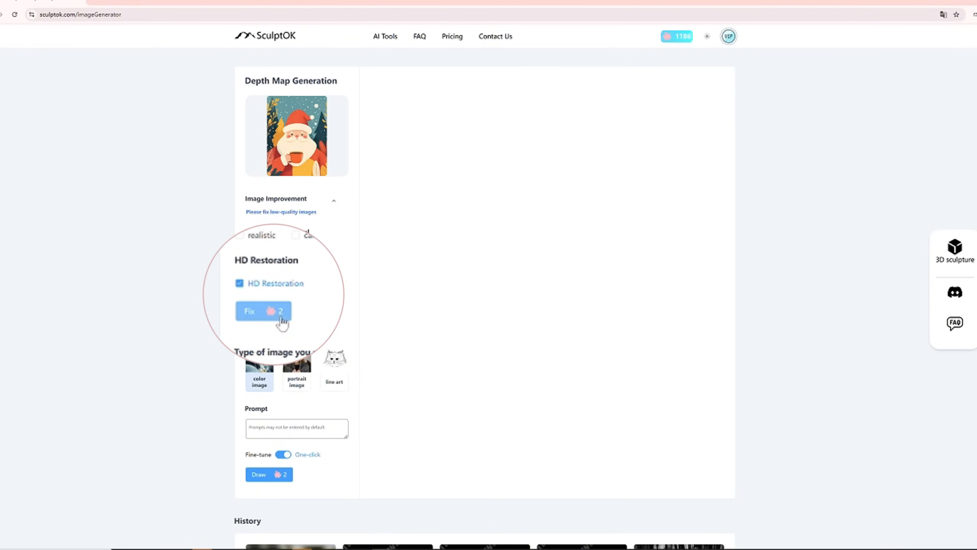
click(262, 311)
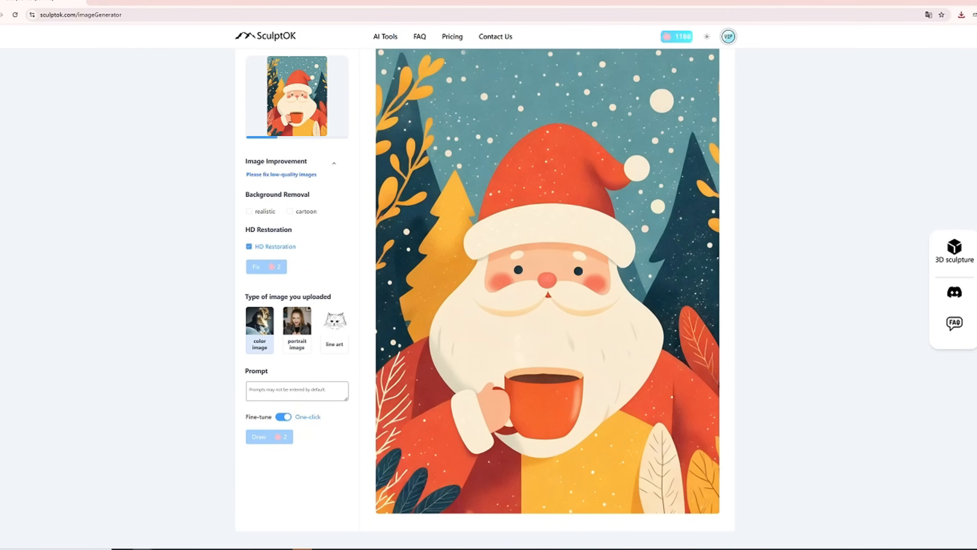
Generate four depth maps from the Santa-with-mug picture, preview one, then upload the grumpy Santa.
click(269, 437)
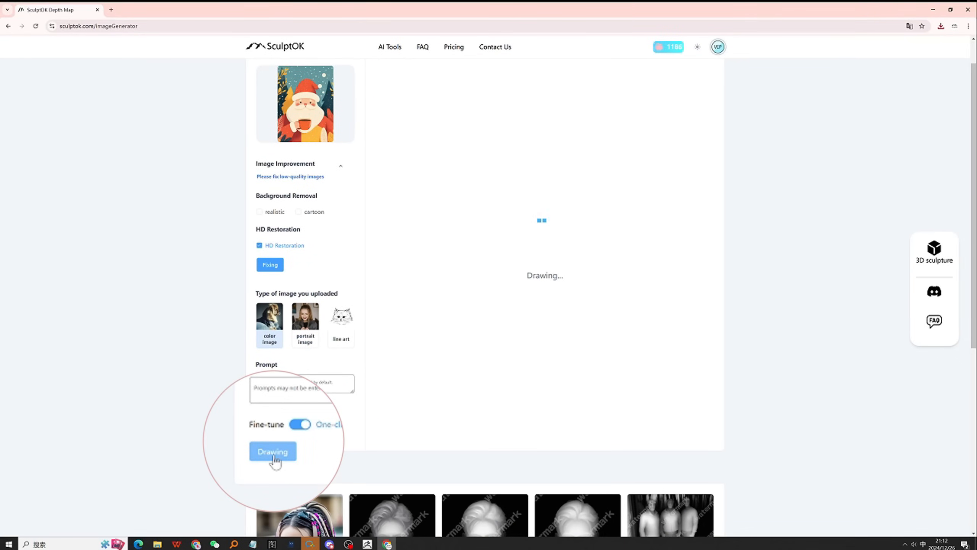
click(273, 451)
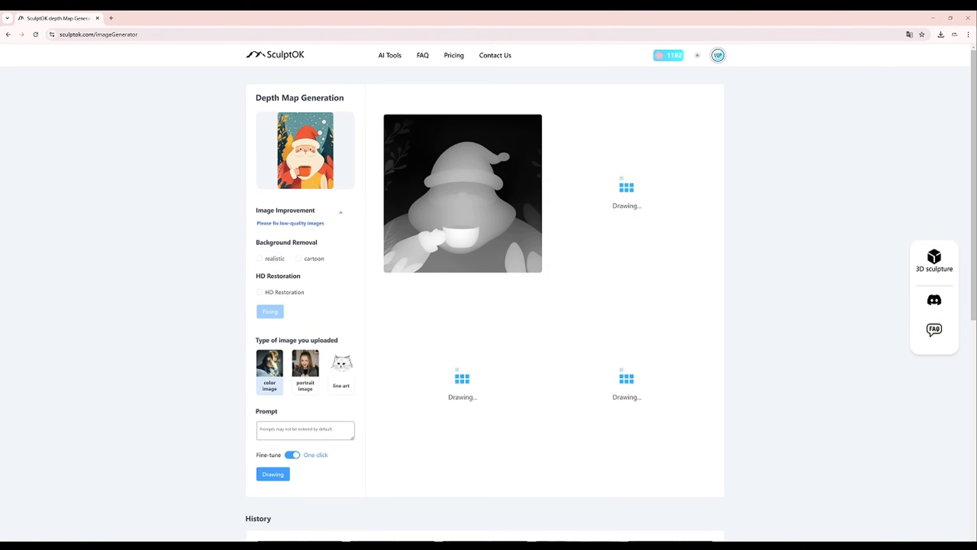
click(462, 193)
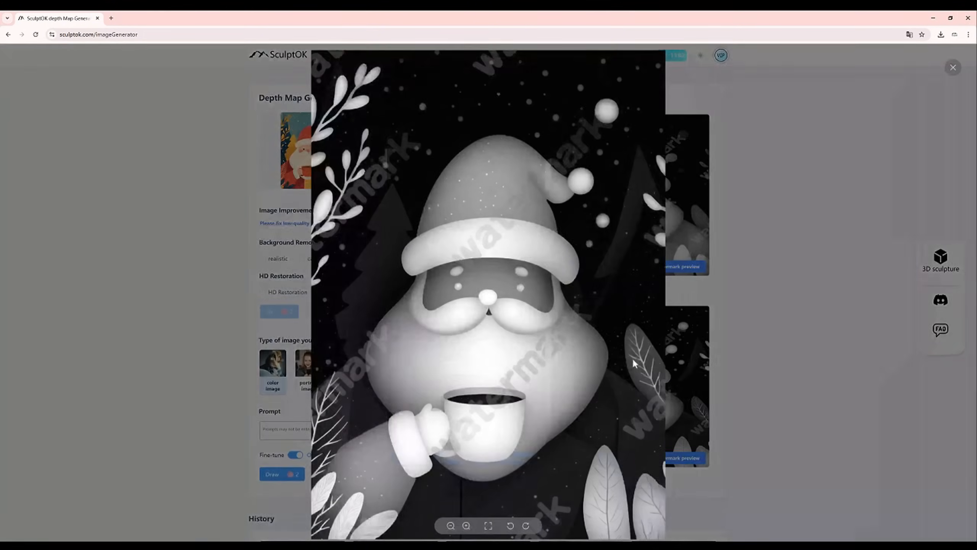
click(953, 67)
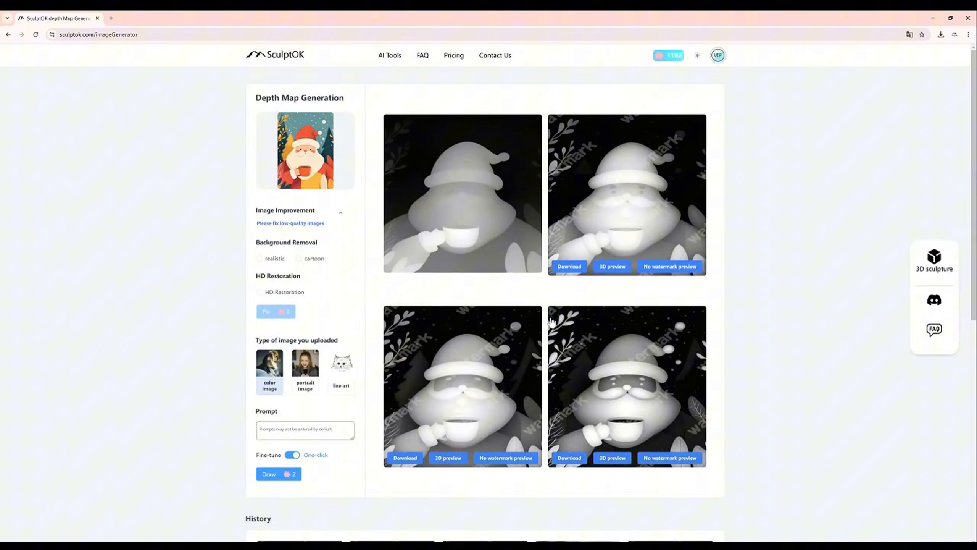
click(611, 266)
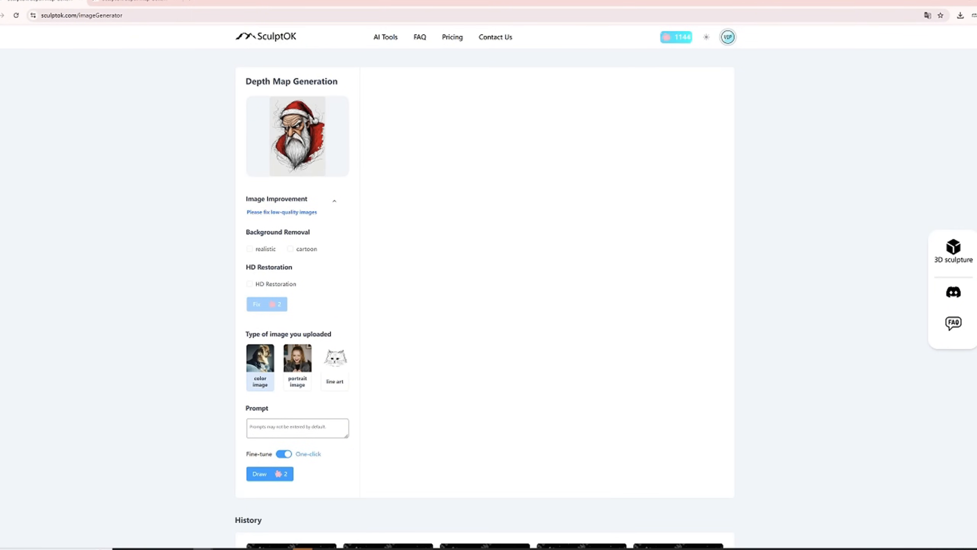
Generate four depth maps from the grumpy Santa portrait and download one.
click(269, 473)
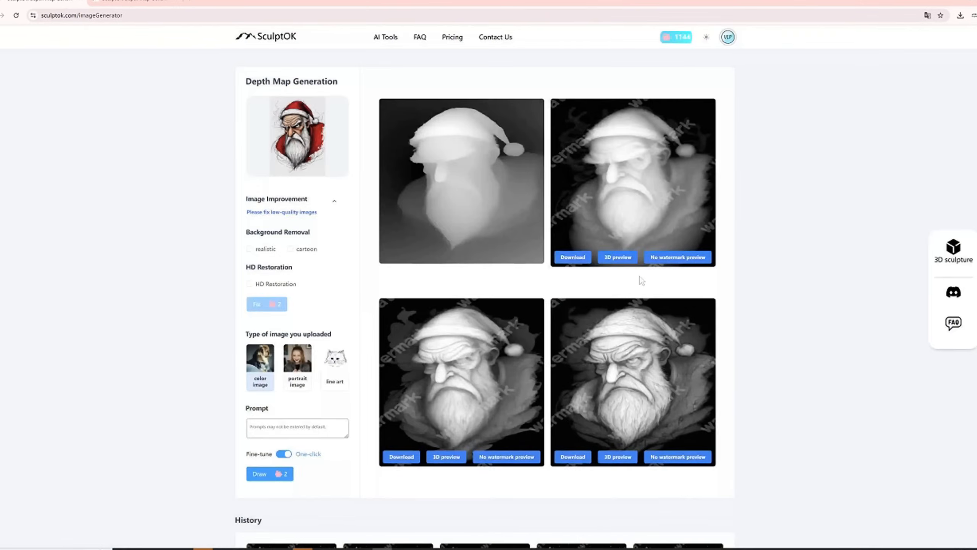
click(617, 256)
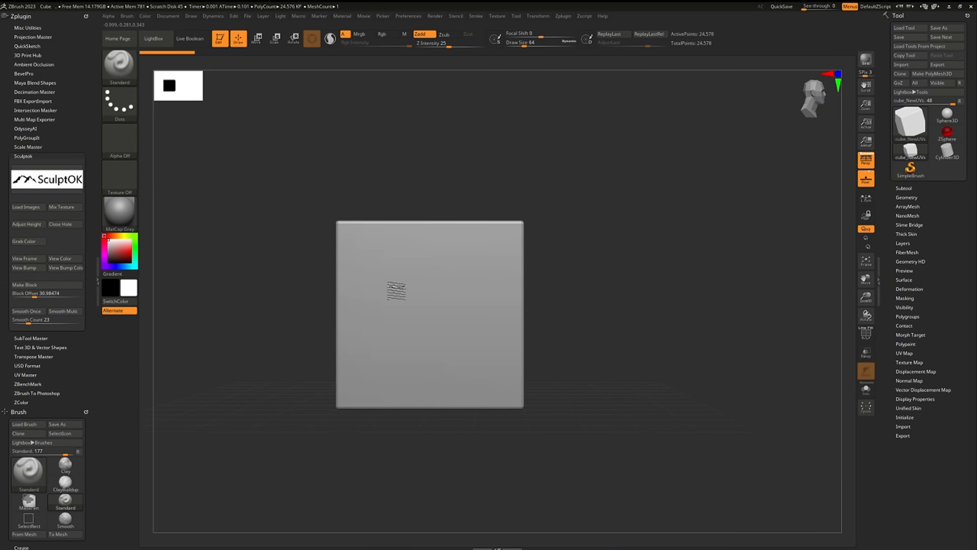
Load the downloaded depth map via Sculptok Load Images, then close the relief mesh holes.
click(26, 207)
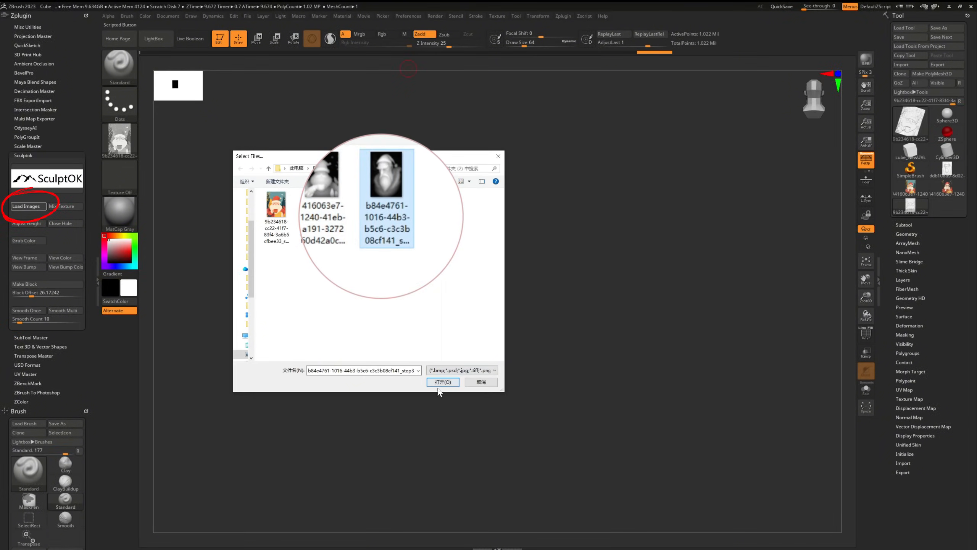
click(443, 382)
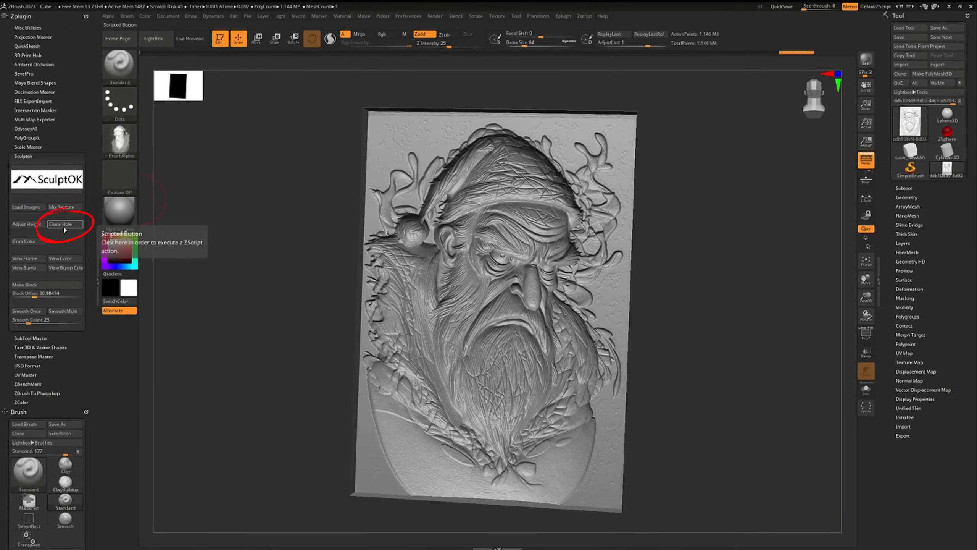
click(60, 224)
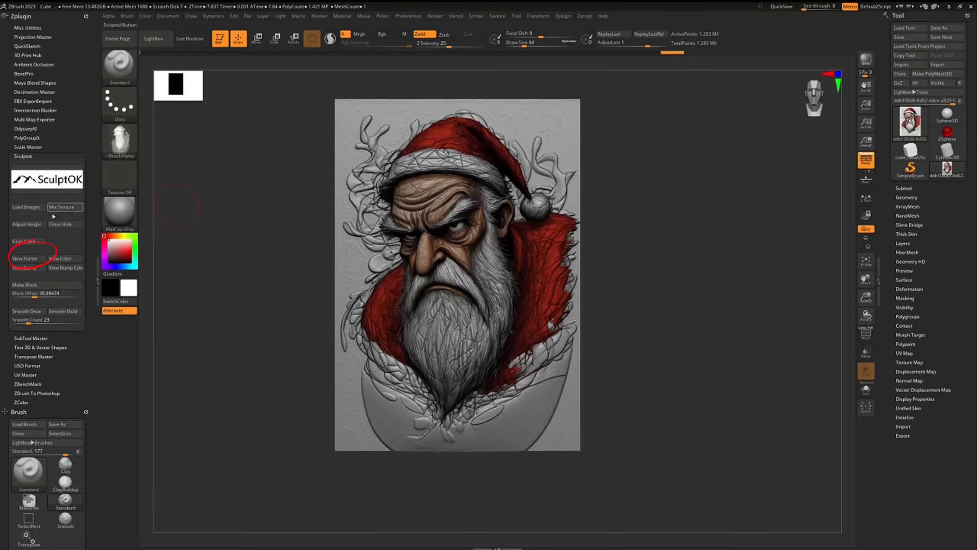
click(25, 258)
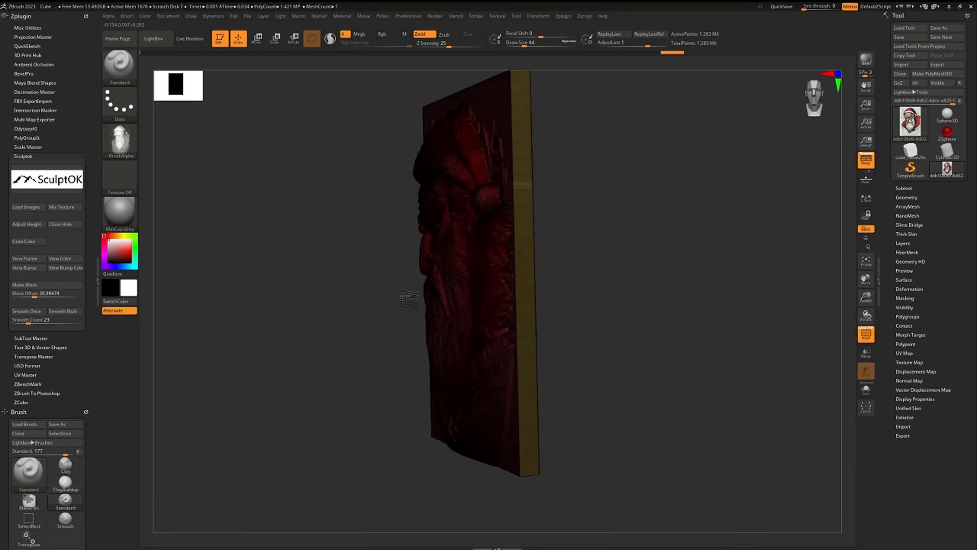
click(60, 258)
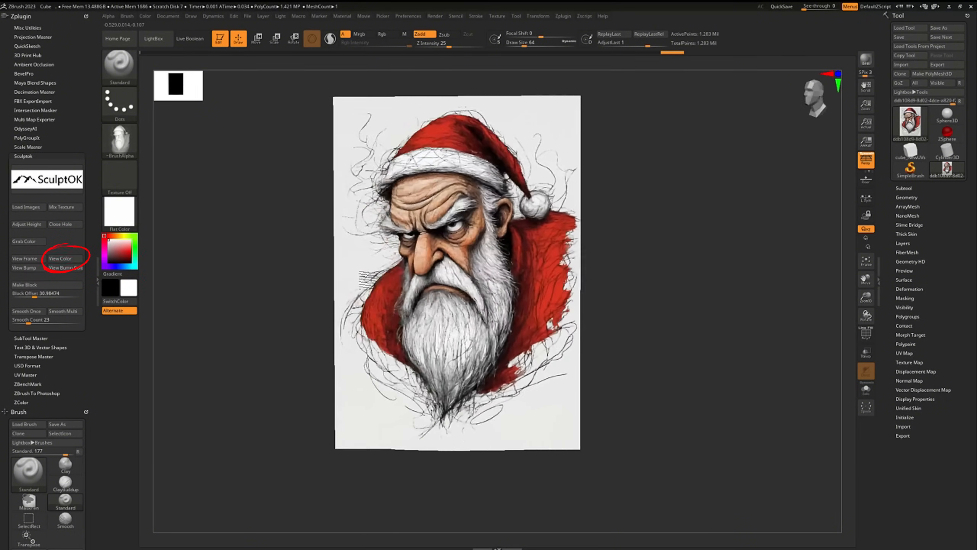
click(25, 267)
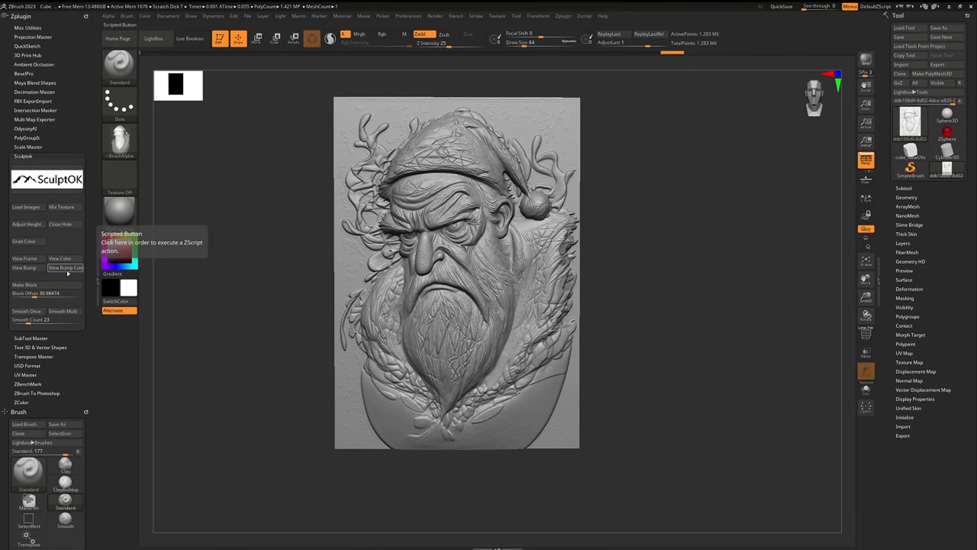
click(64, 267)
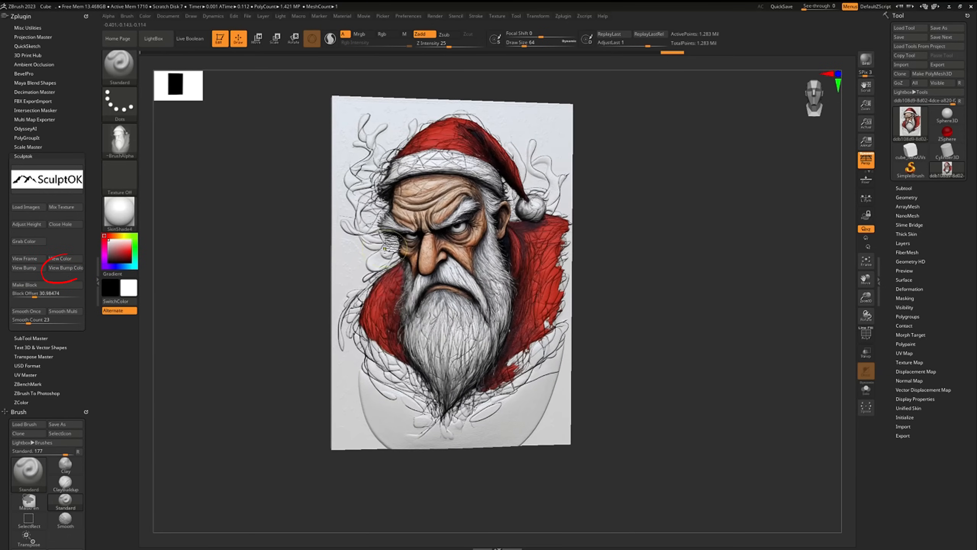